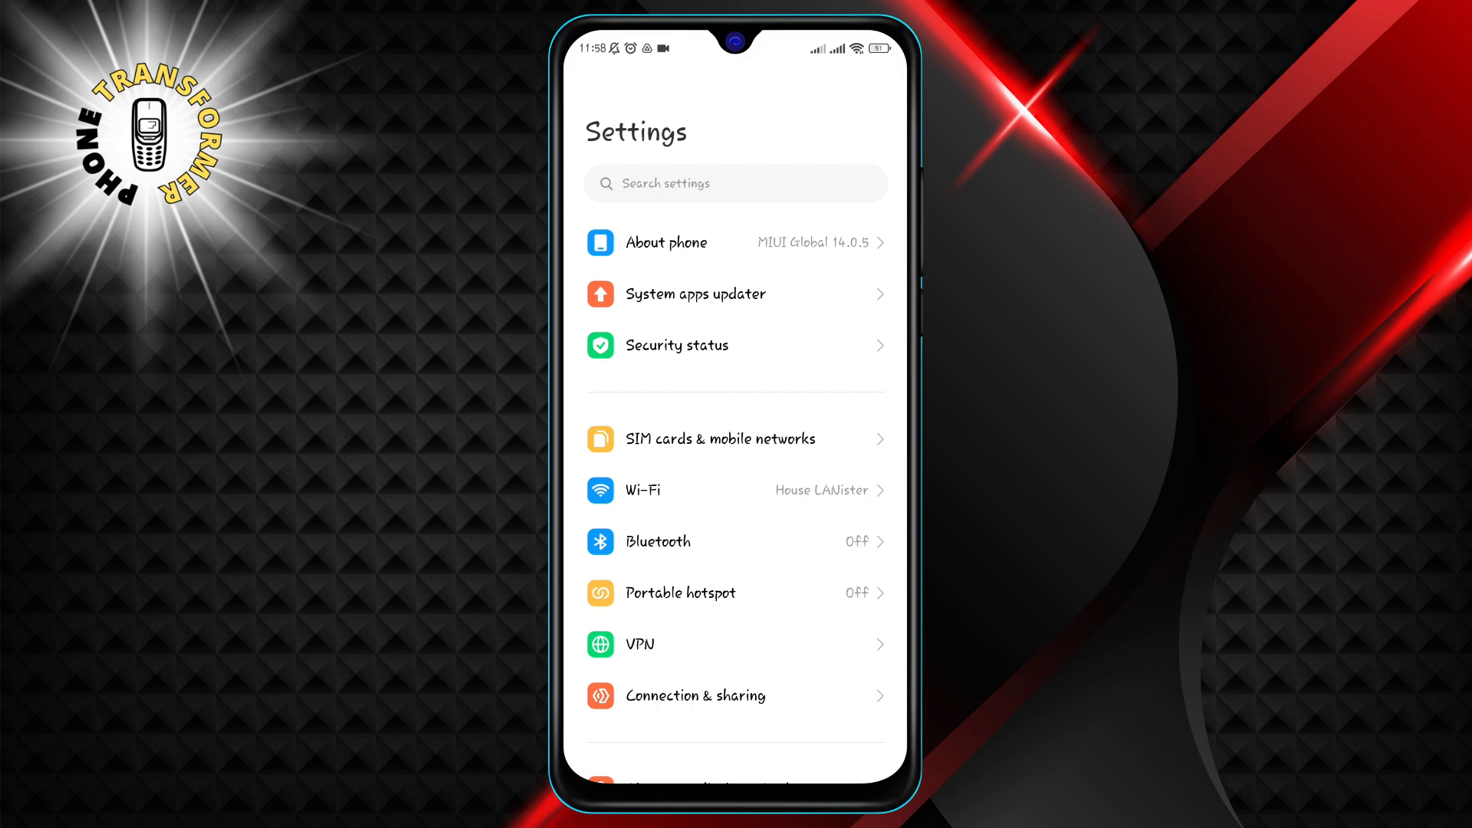
- Scroll down the main Settings list and open Additional settings
{"action": "scroll", "scroll_direction": "down", "scroll_amount": 3}
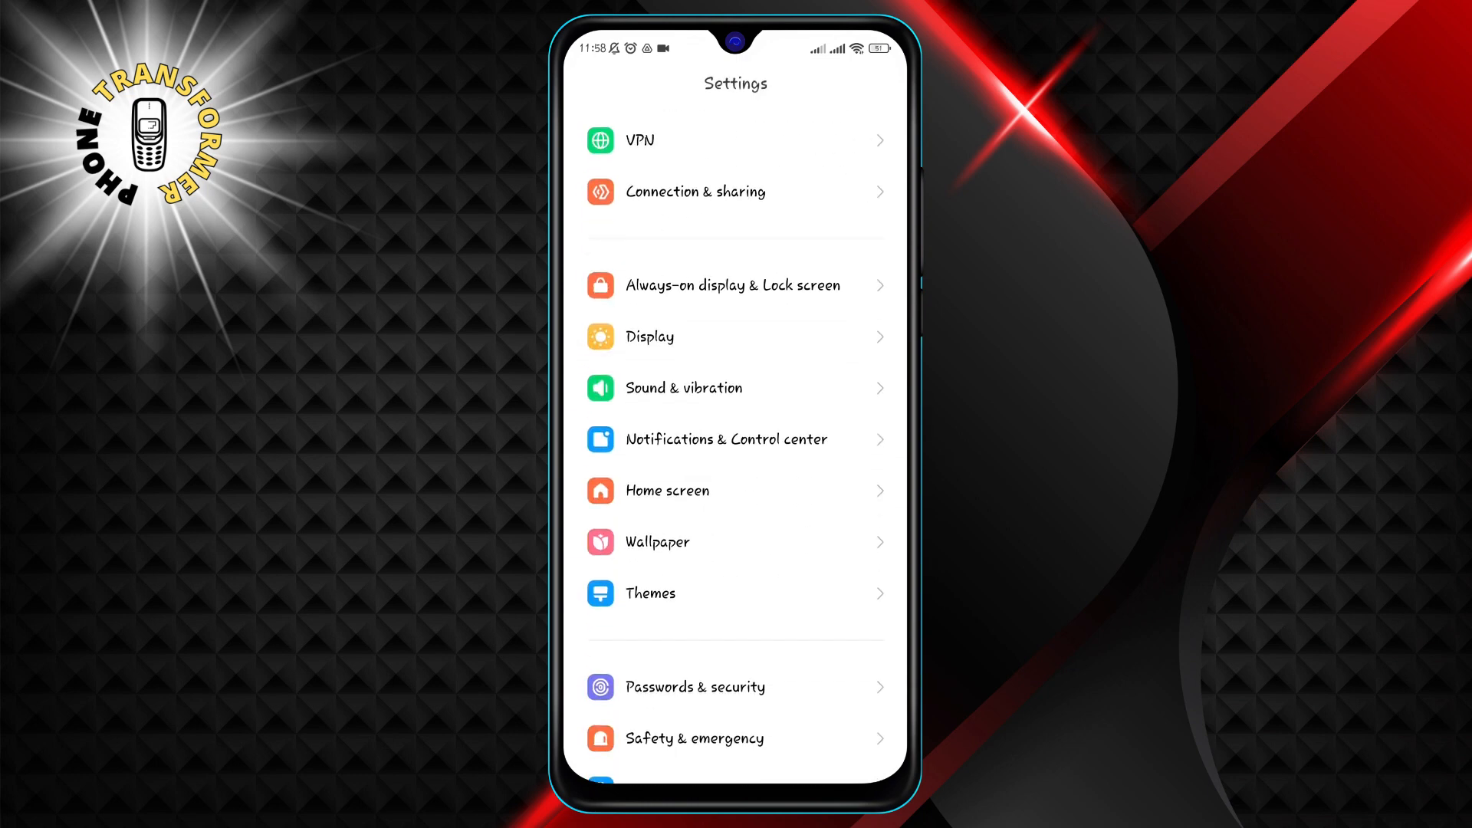
{"action": "scroll", "scroll_direction": "down", "scroll_amount": 3}
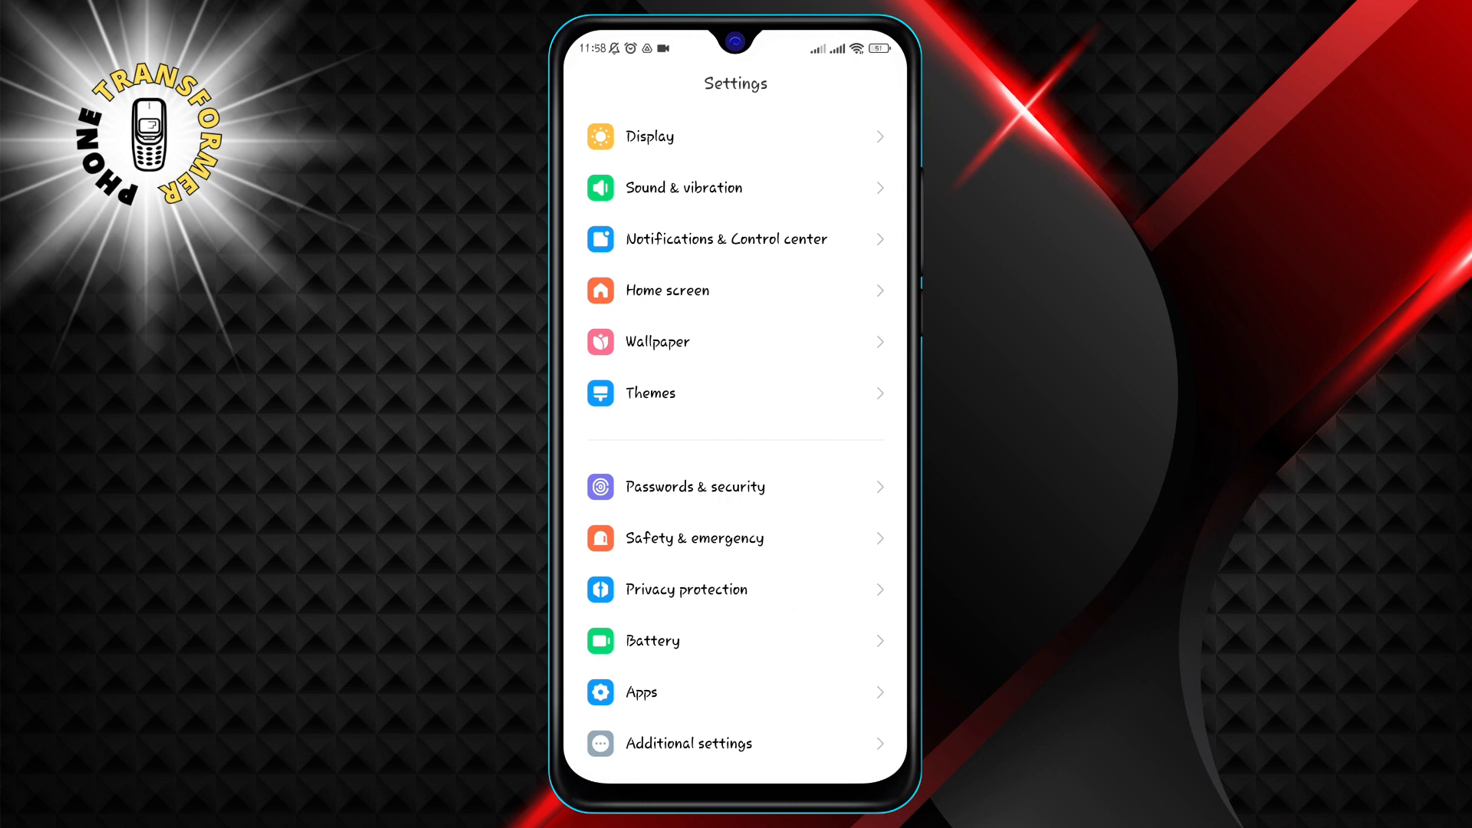
{"action": "scroll", "scroll_direction": "down", "scroll_amount": 3}
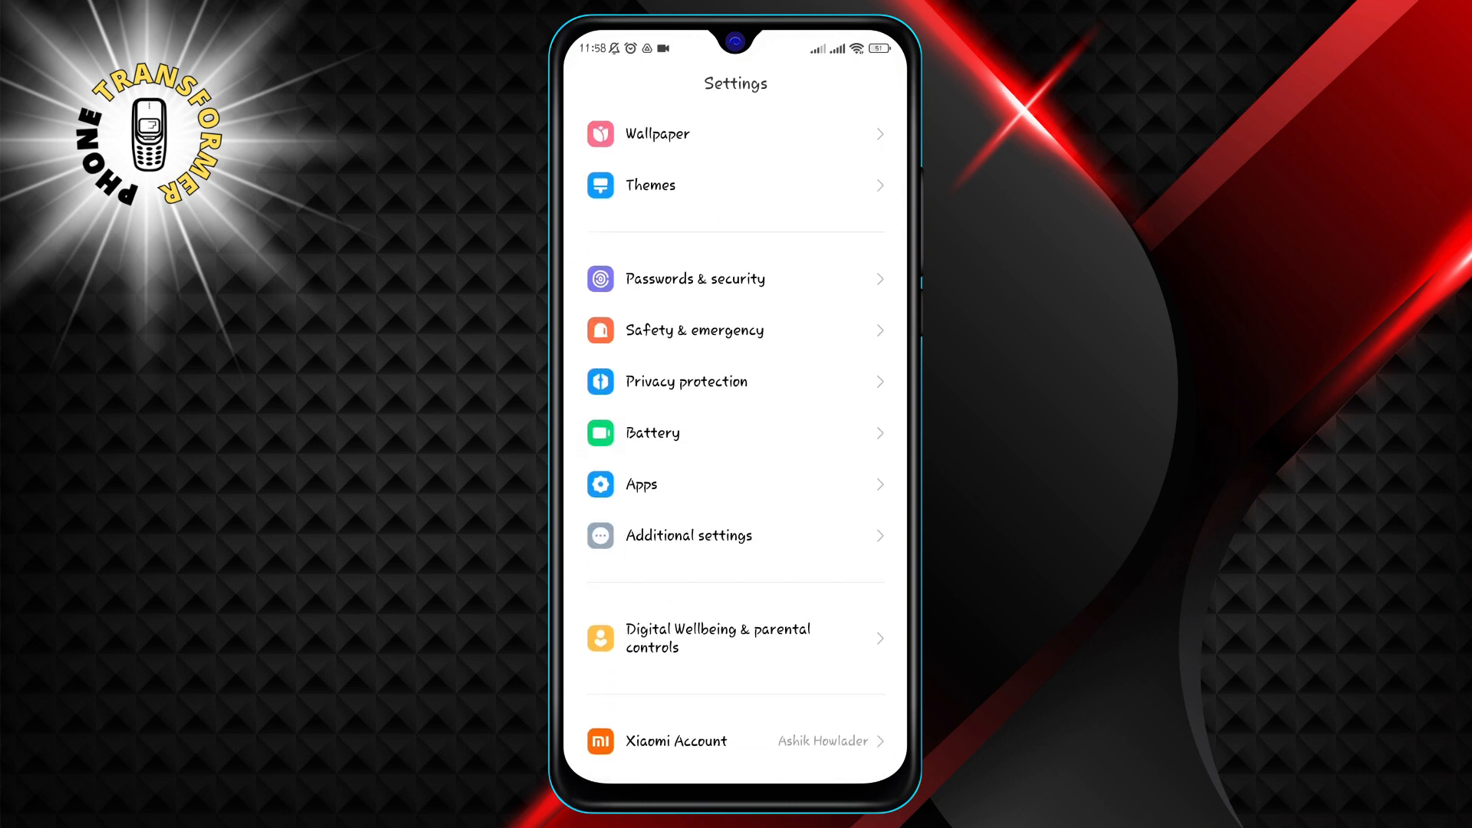
{"action": "scroll", "scroll_direction": "down", "scroll_amount": 3}
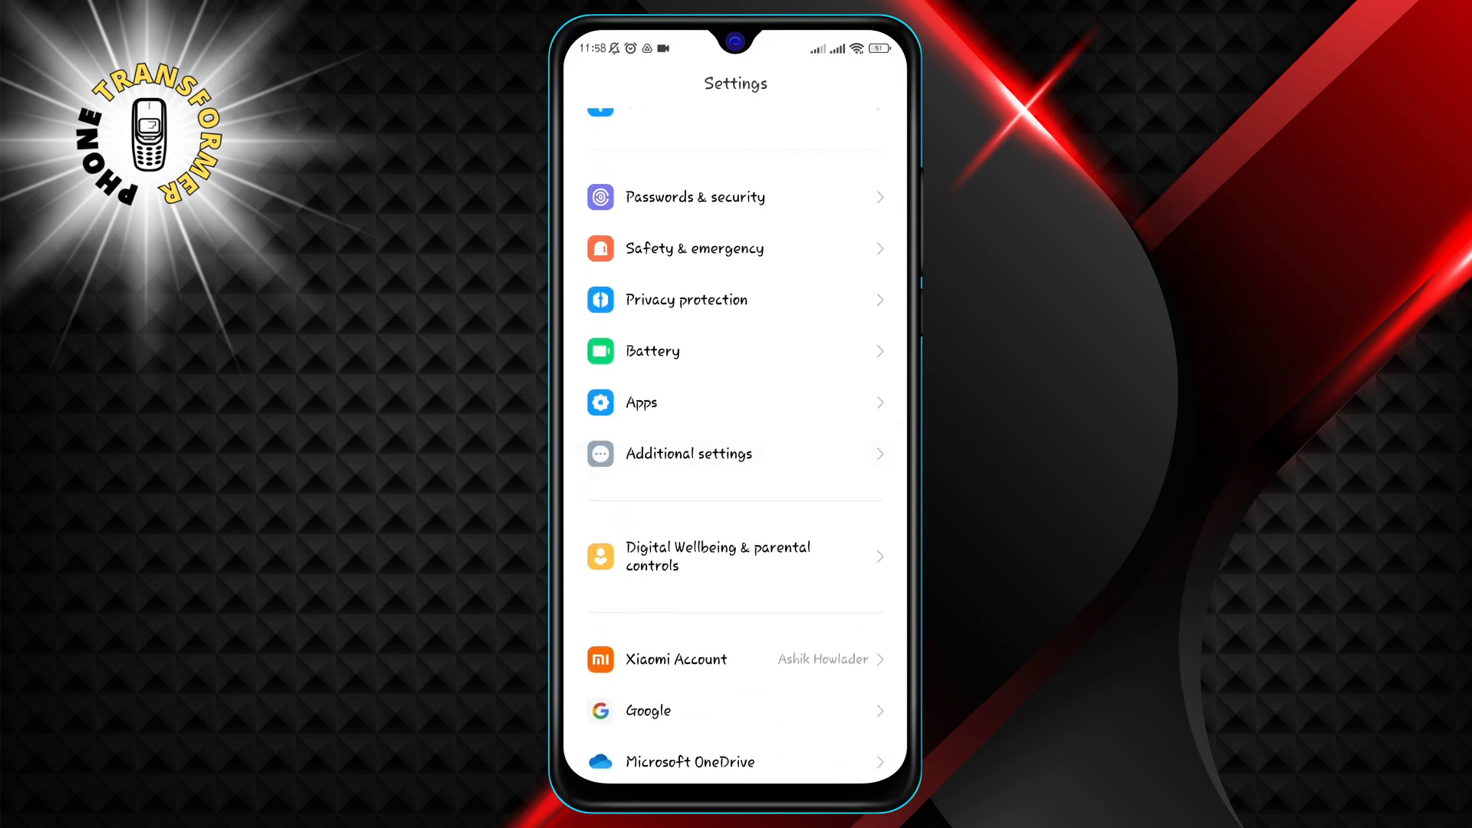
{"action": "left_click", "coordinate": [689, 453]}
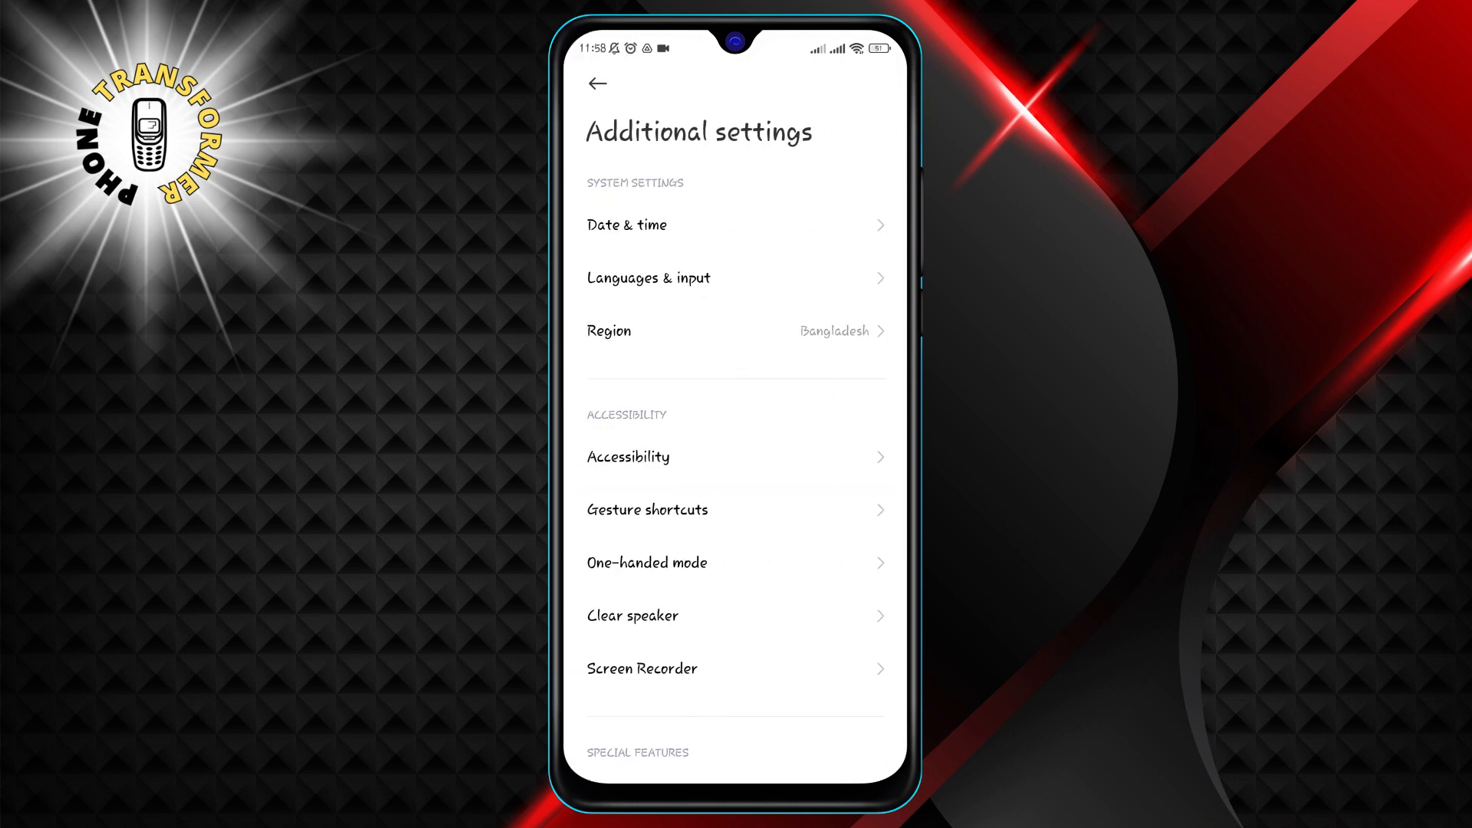
- Scroll the Additional settings page to reach Languages & input
{"action": "scroll", "scroll_direction": "down", "scroll_amount": 3}
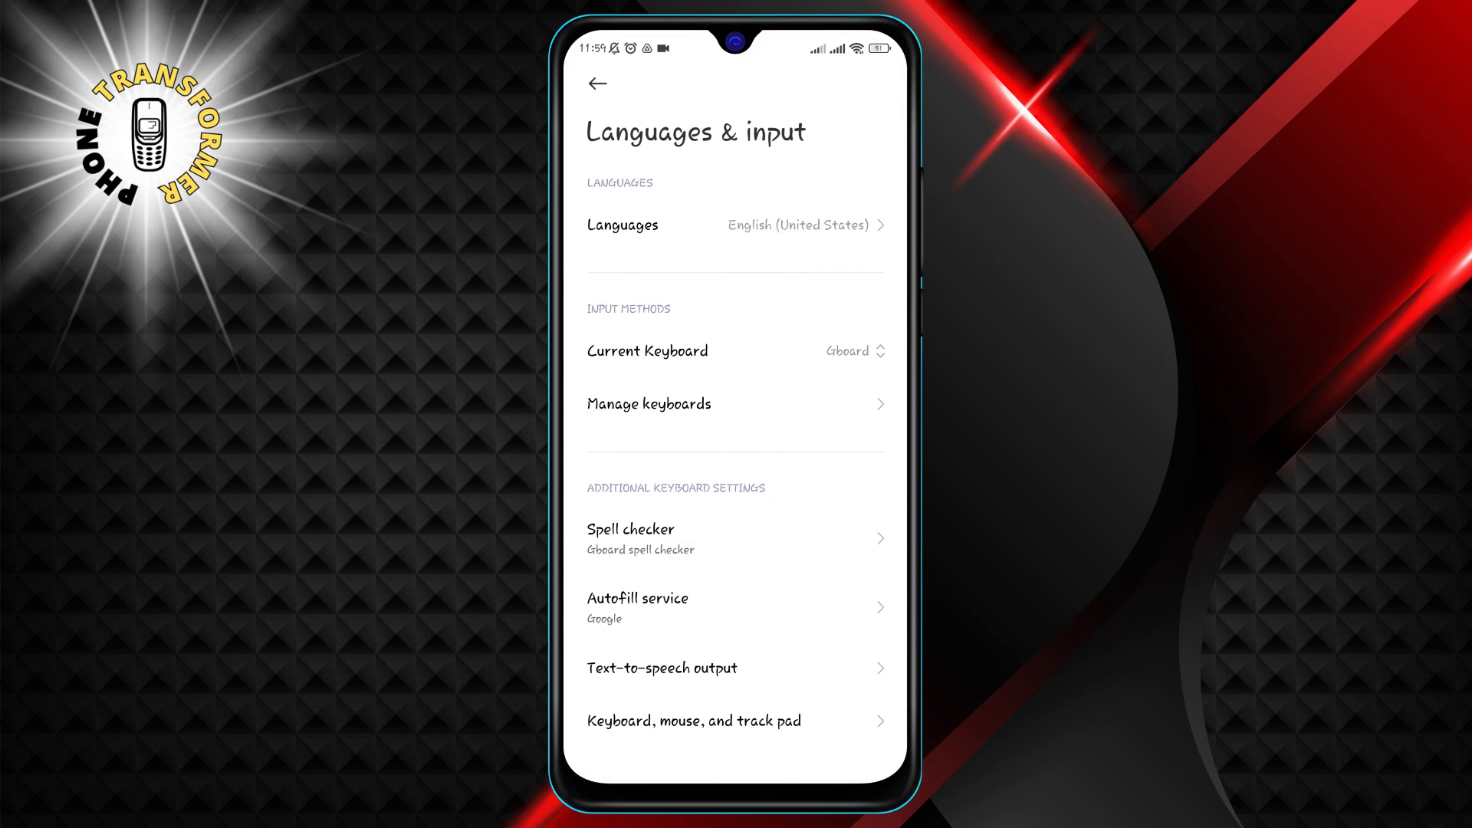
- Check personal and work keyboards in Manage keyboards, then open Gboard's settings
{"action": "left_click", "coordinate": [648, 404]}
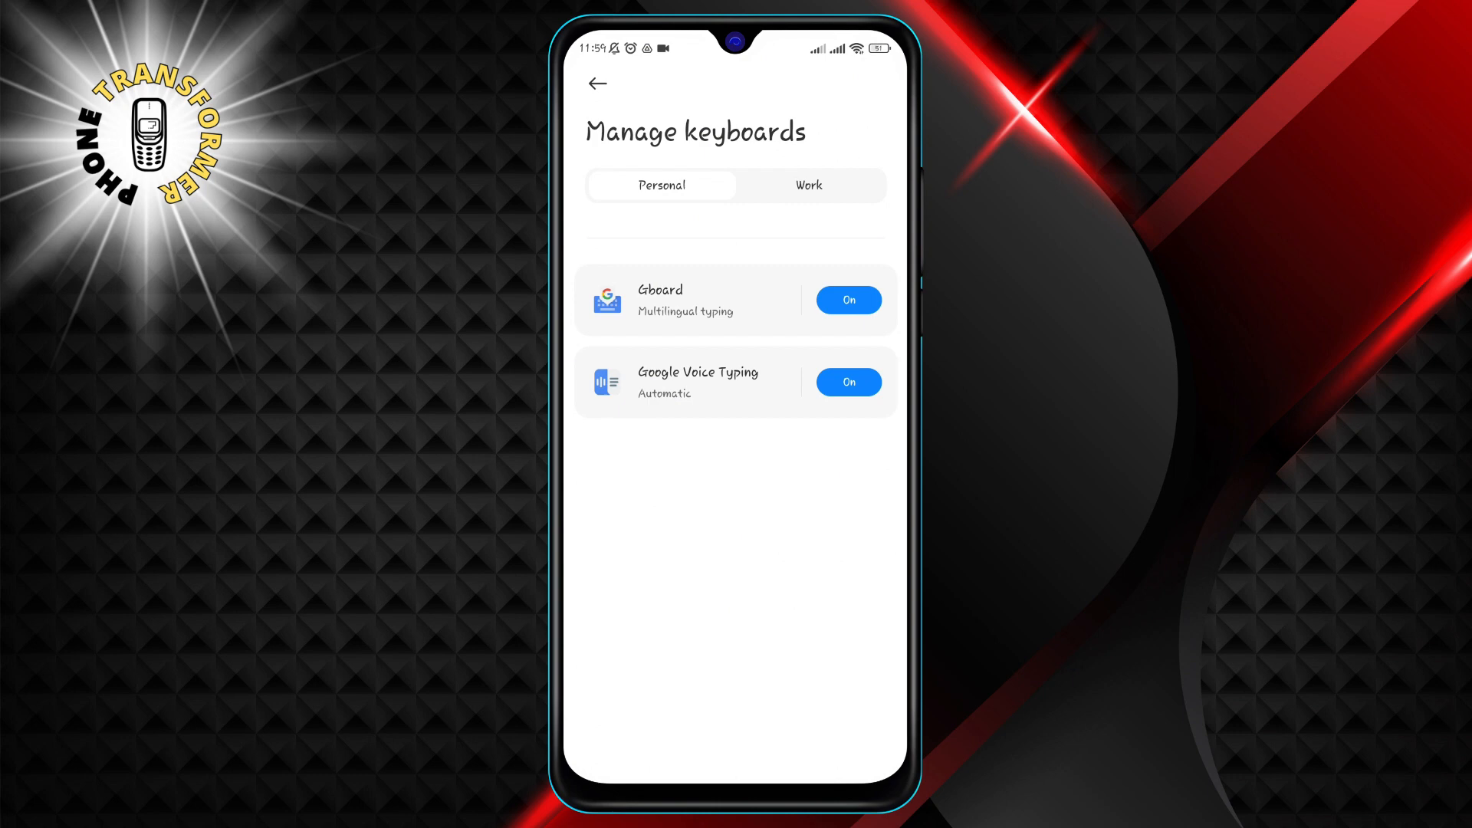
{"action": "left_click", "coordinate": [809, 184]}
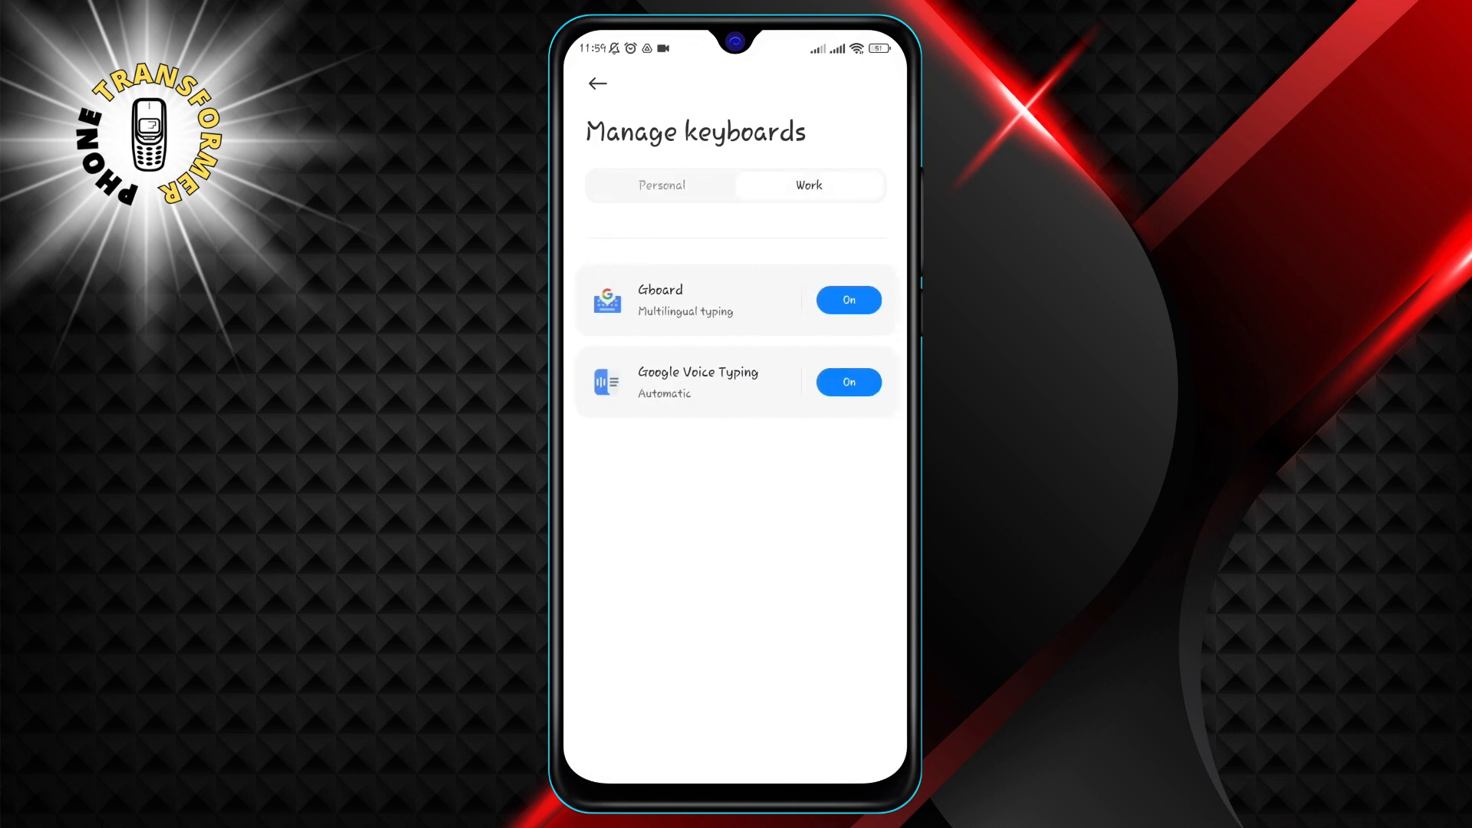
{"action": "left_click", "coordinate": [661, 184]}
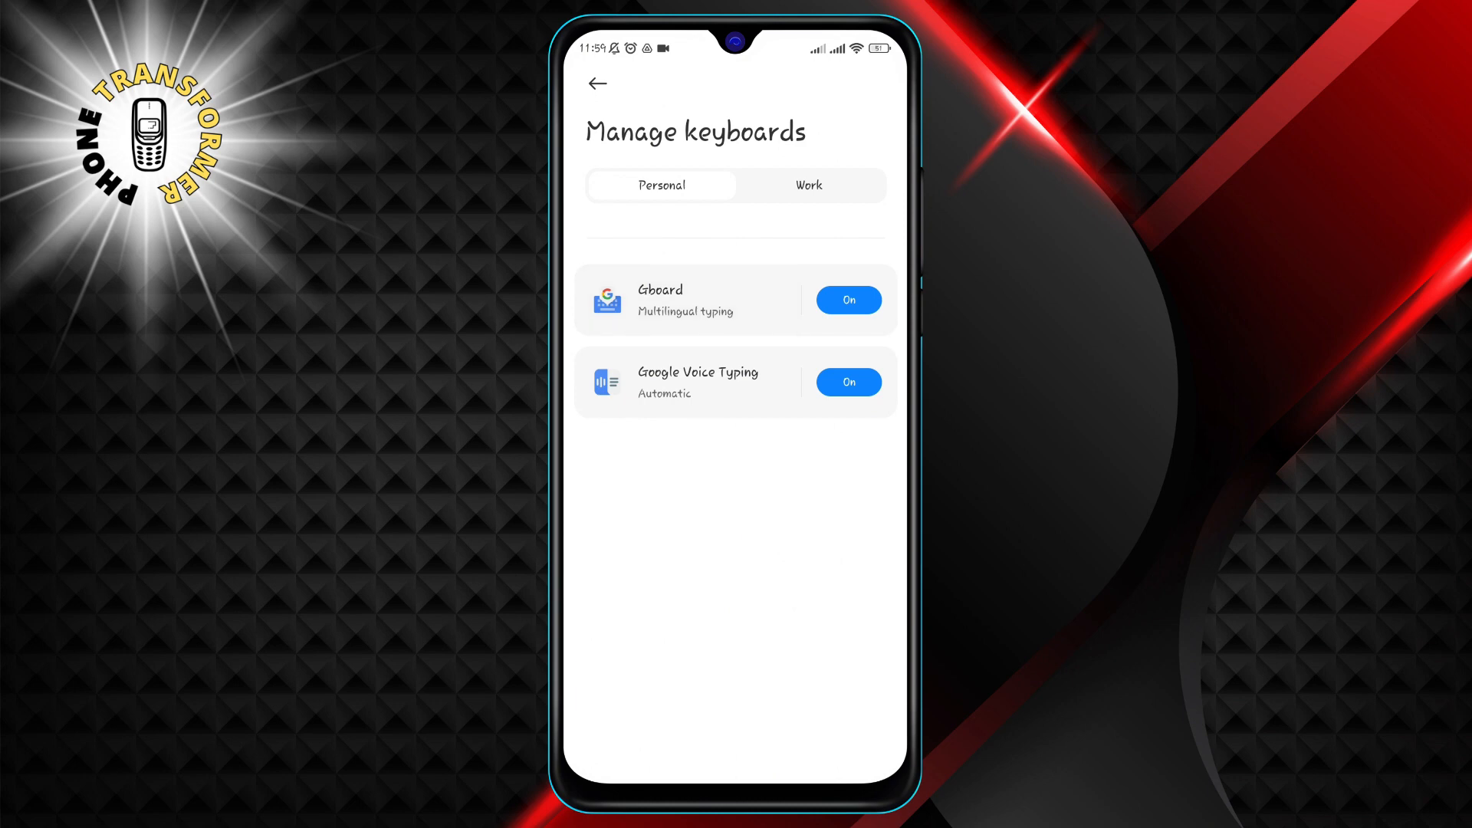
{"action": "left_click", "coordinate": [598, 84]}
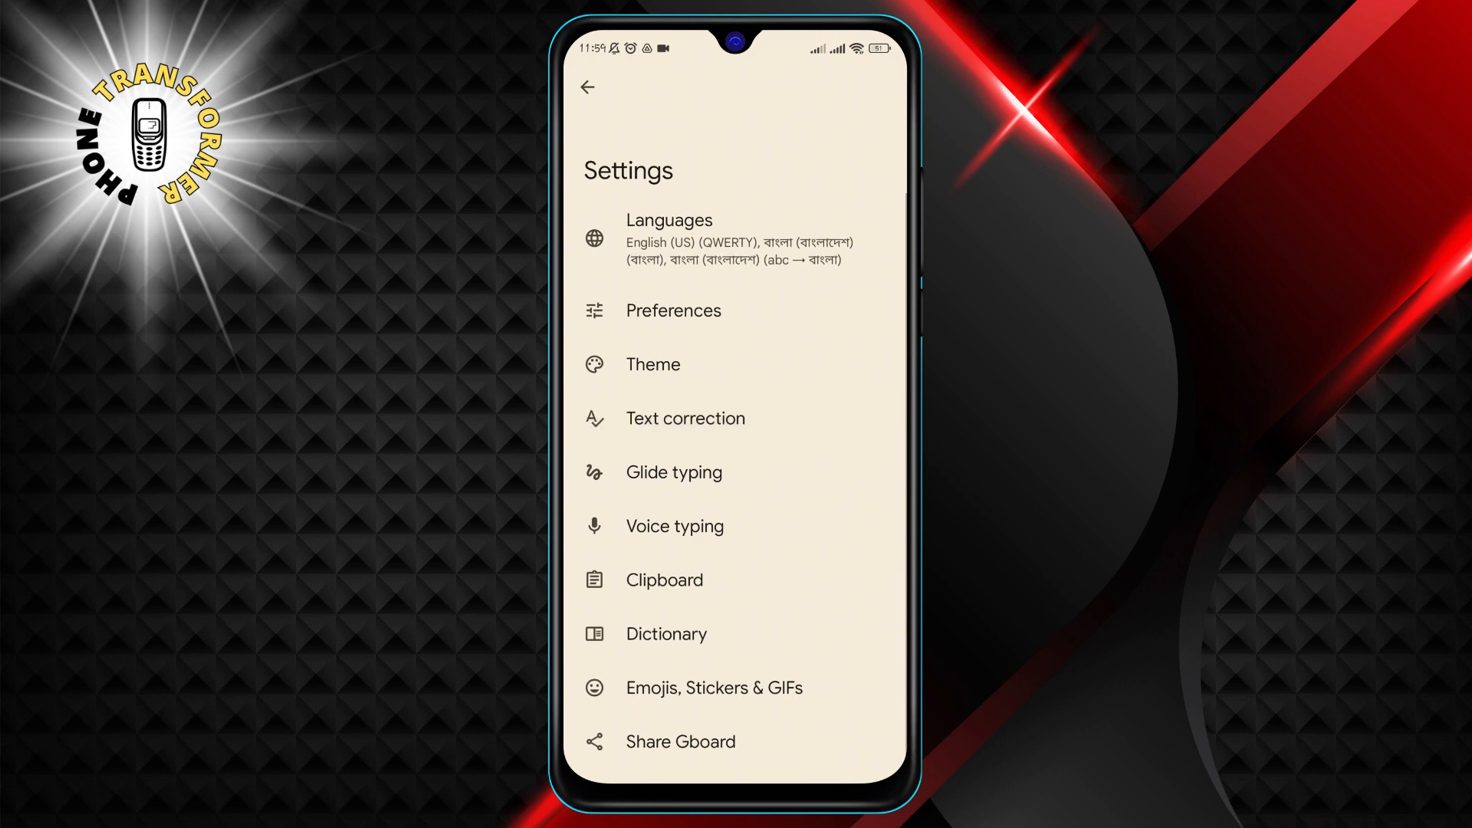
- Open Gboard's Text correction page from Gboard Settings
{"action": "left_click", "coordinate": [685, 418]}
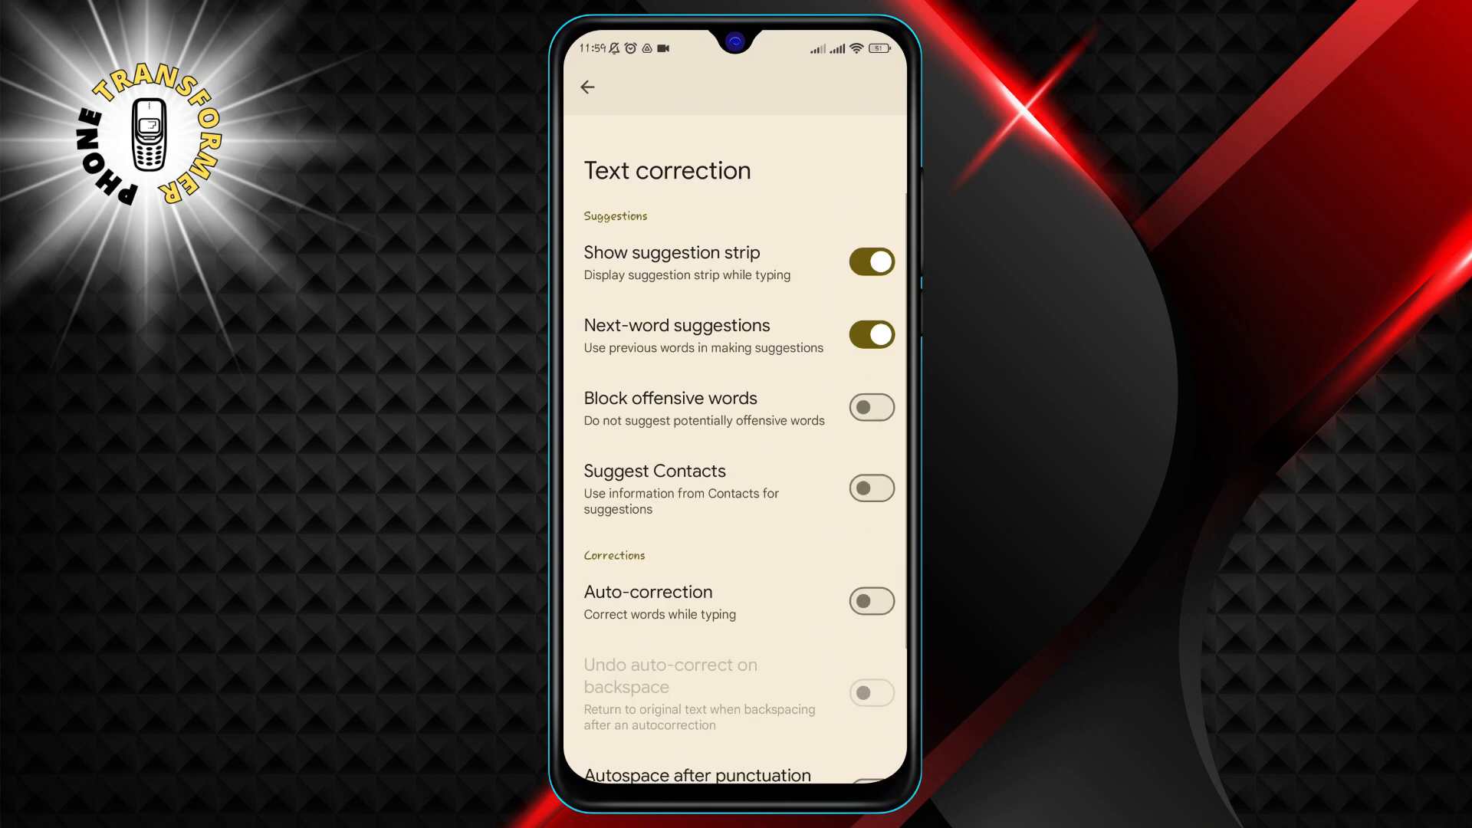
- Switch off Auto-capitalization under Corrections, leaving spell and grammar check on
{"action": "scroll", "scroll_direction": "down", "scroll_amount": 3}
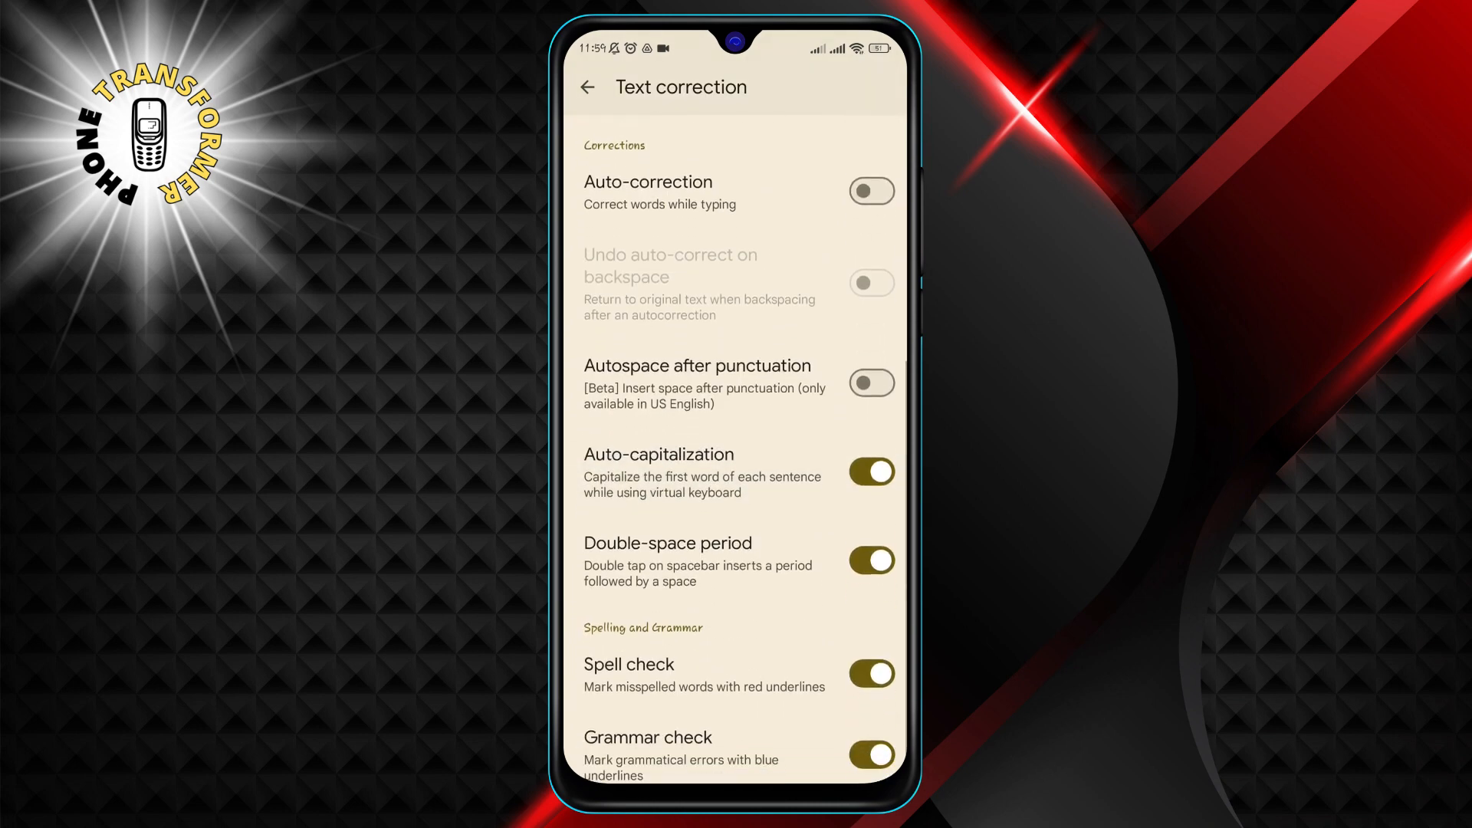
{"action": "scroll", "scroll_direction": "down", "scroll_amount": 3}
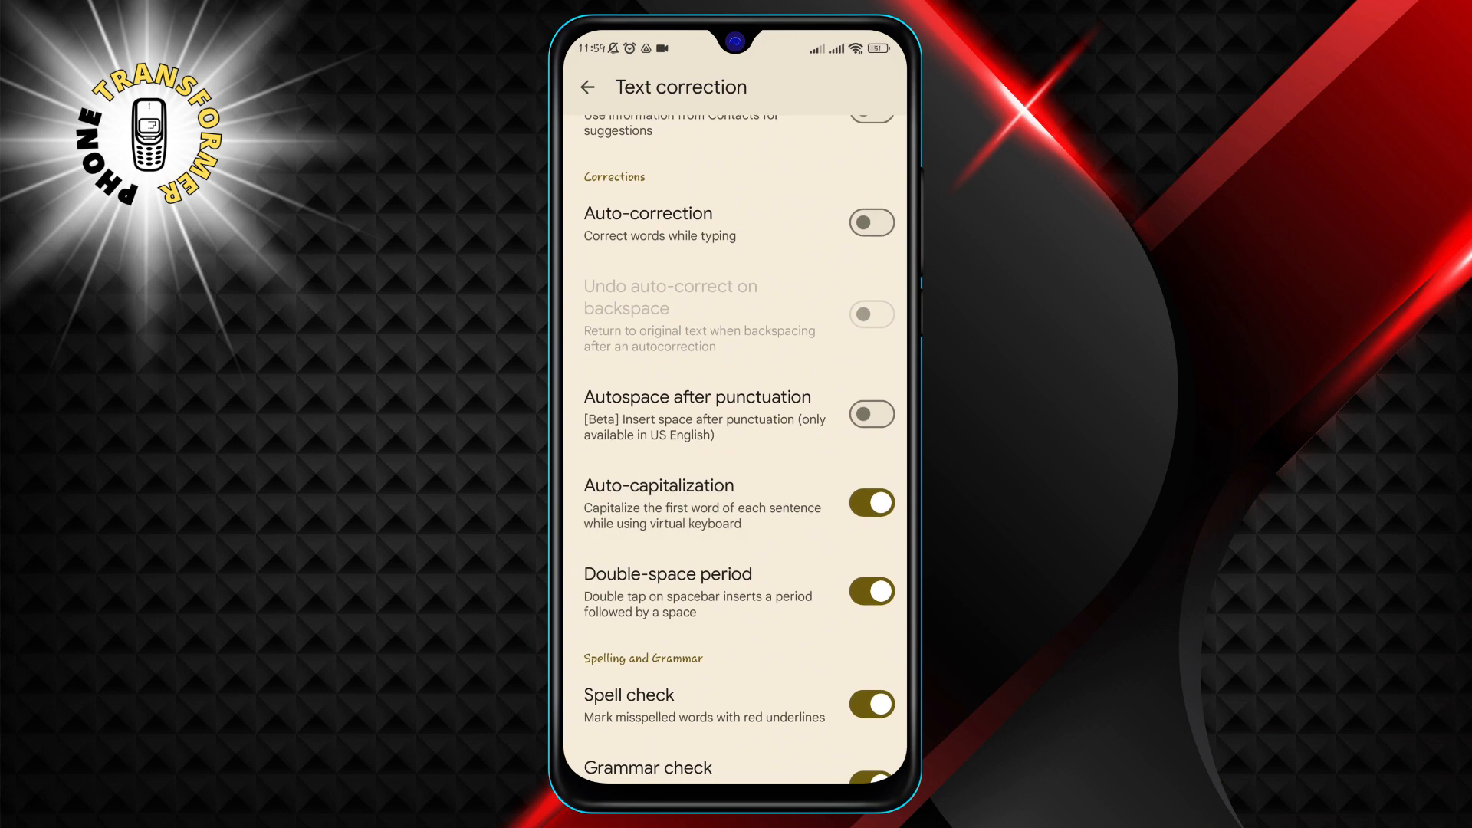
{"action": "left_click", "coordinate": [869, 503]}
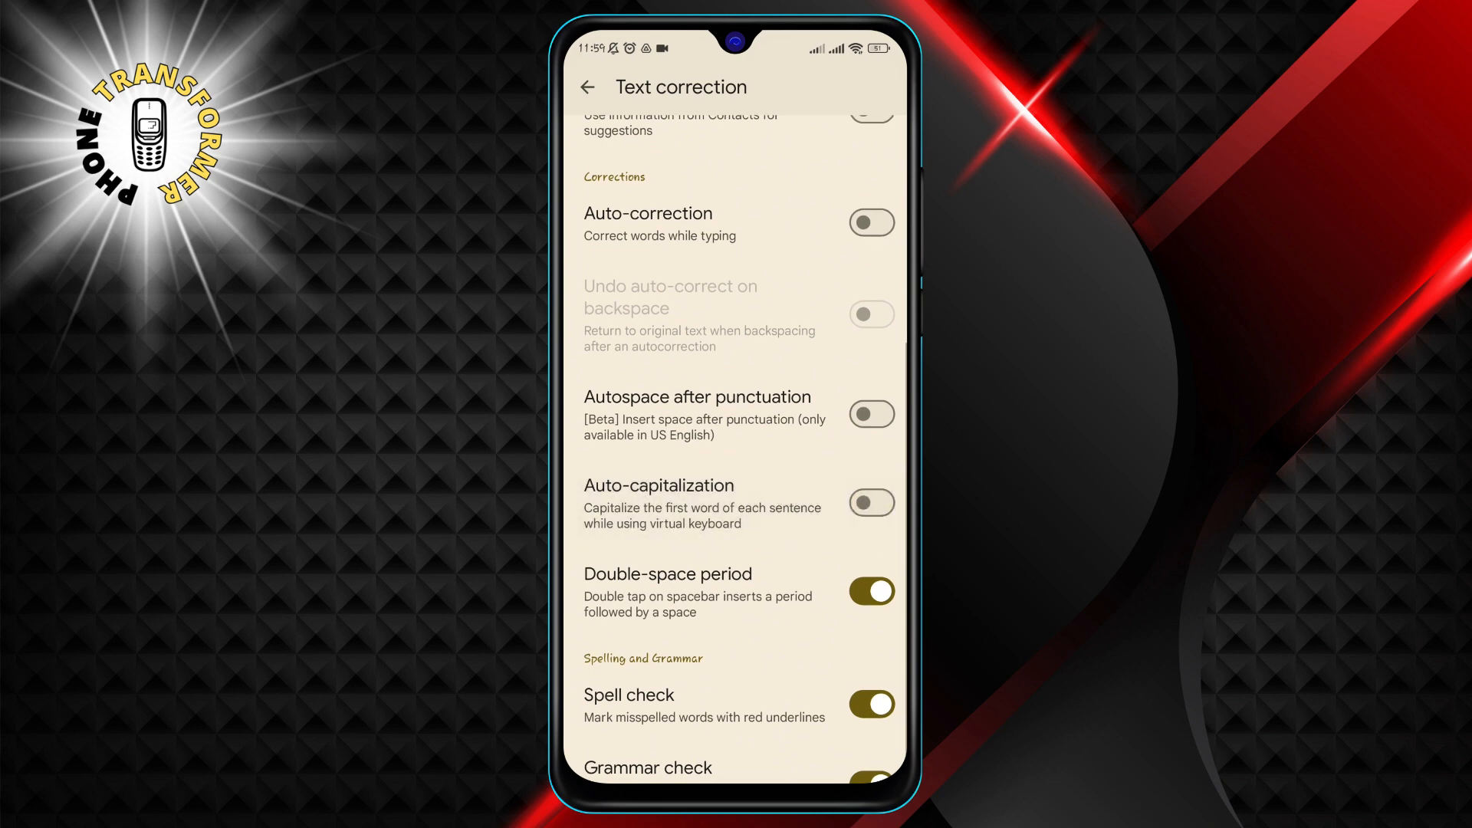
{"action": "scroll", "scroll_direction": "up", "scroll_amount": 3}
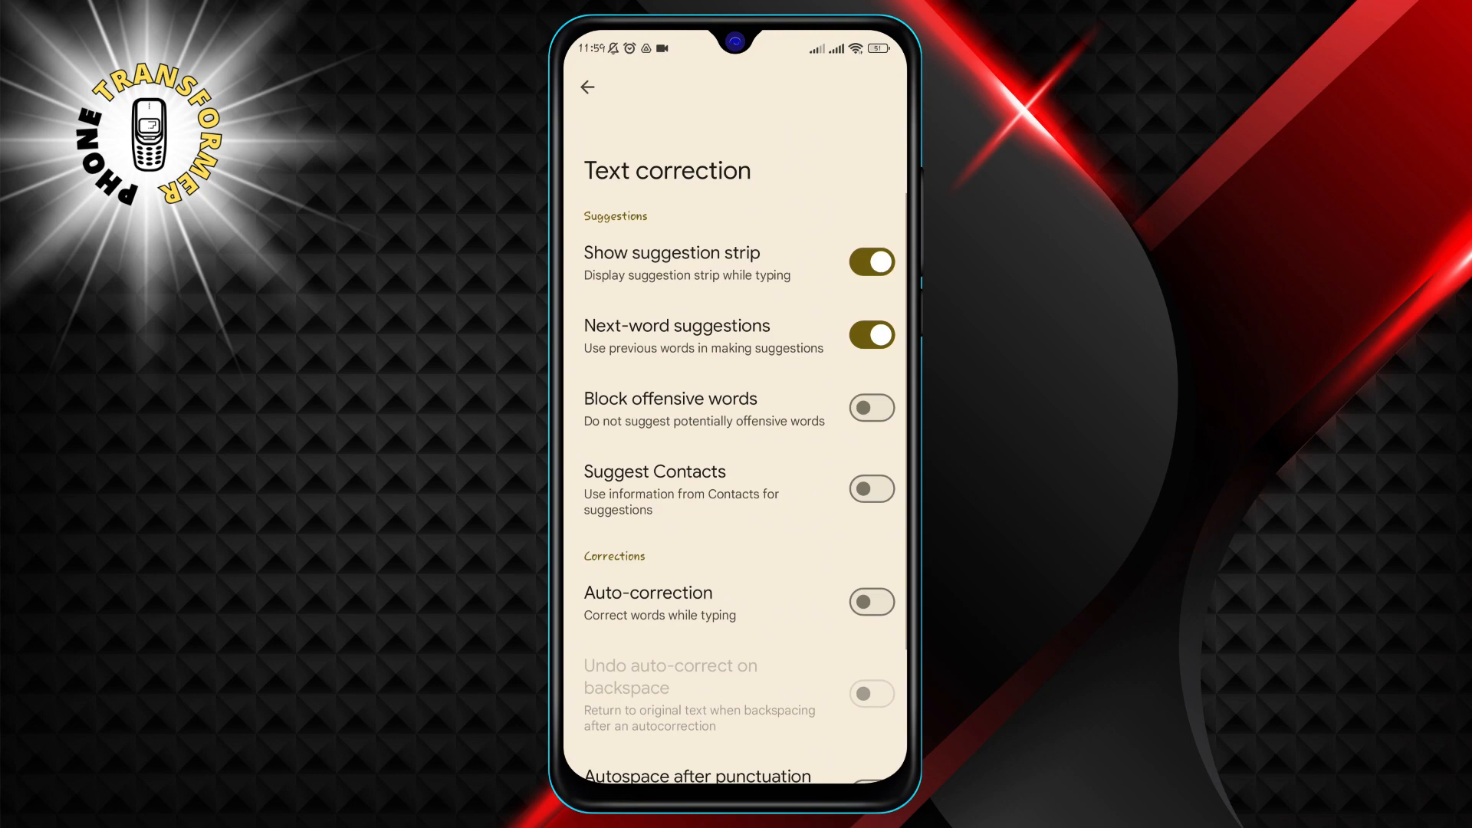
{"action": "scroll", "scroll_direction": "down", "scroll_amount": 3}
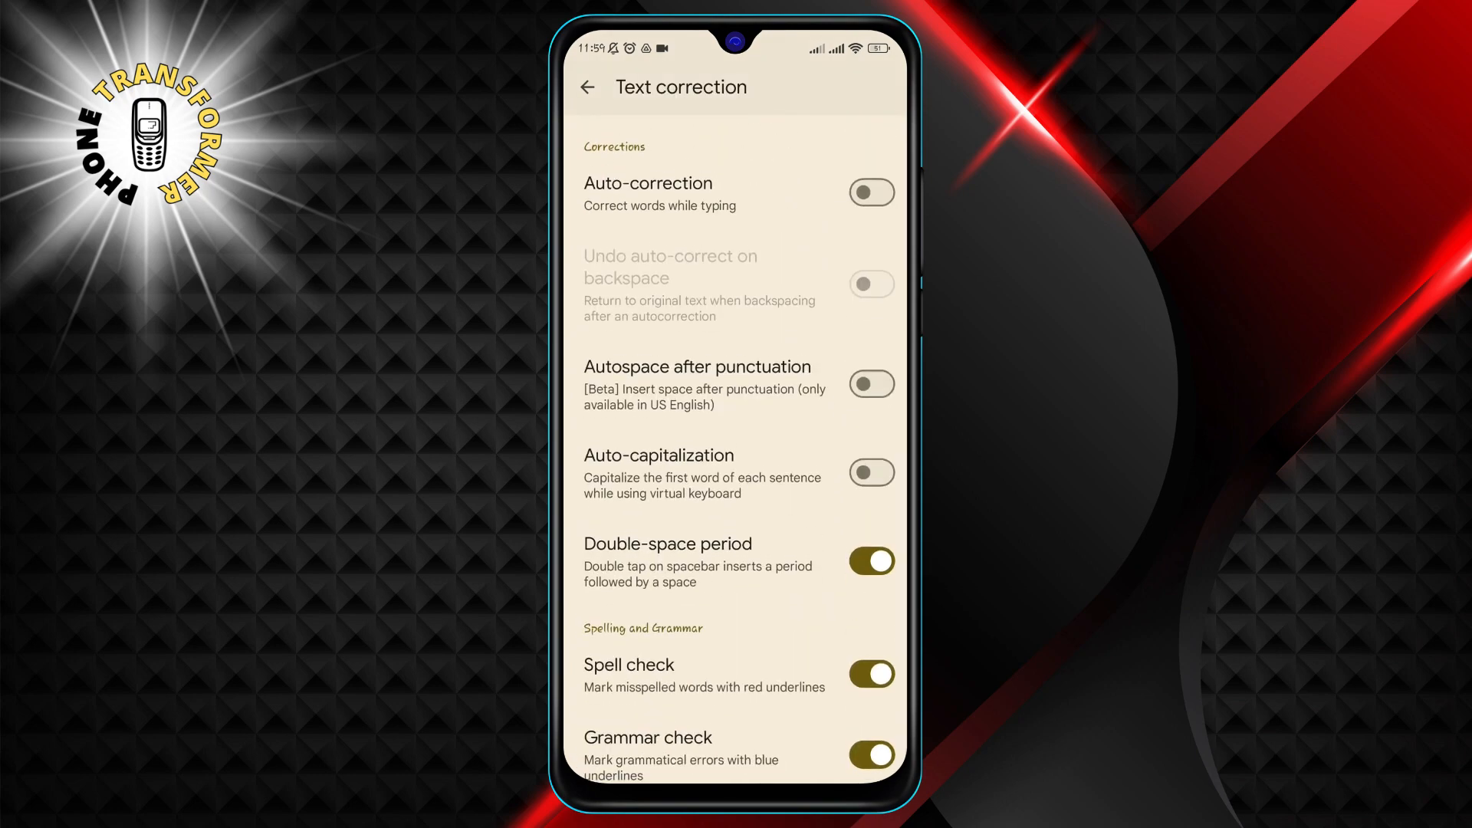